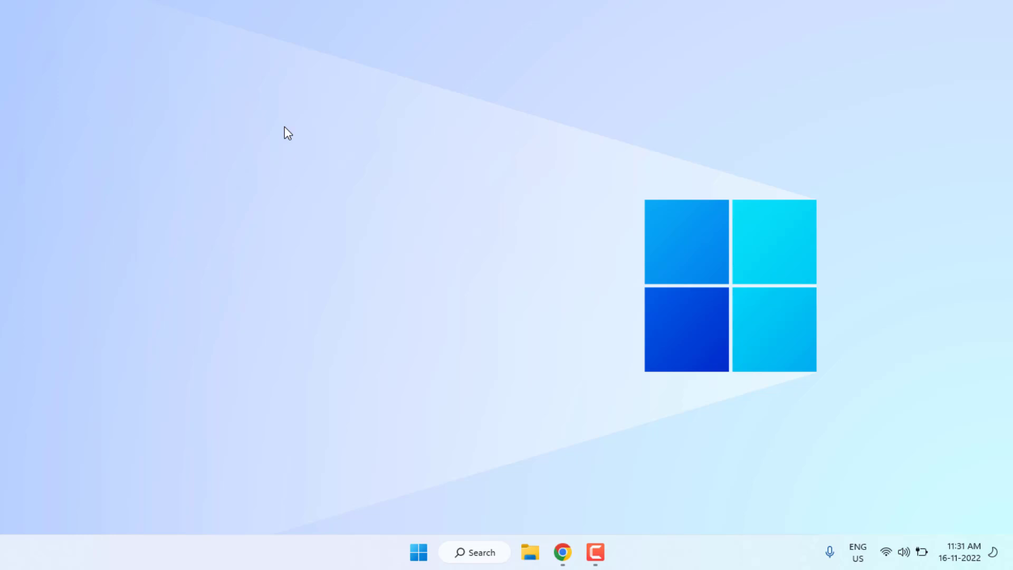
Enter appdata as the location to open in the Run dialog
type("appdata")
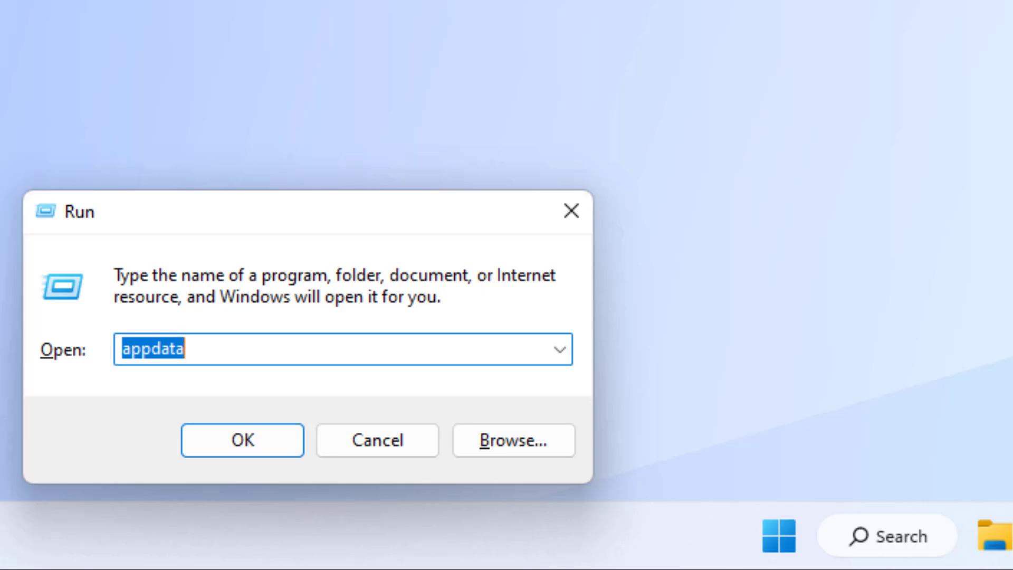
Navigate into AppData\Local\EpicGamesLauncher\Saved
left_click(243, 440)
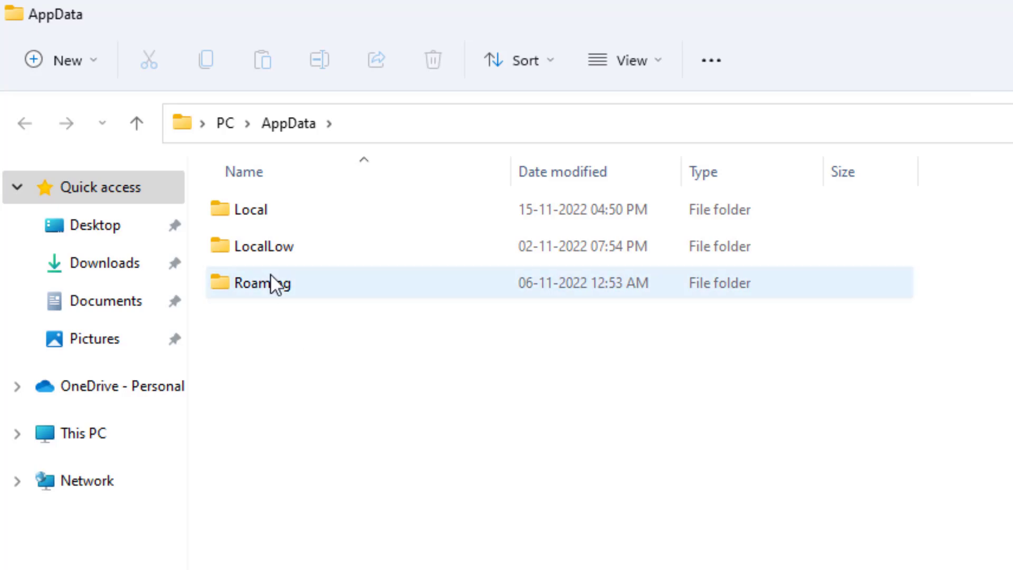
left_click(251, 209)
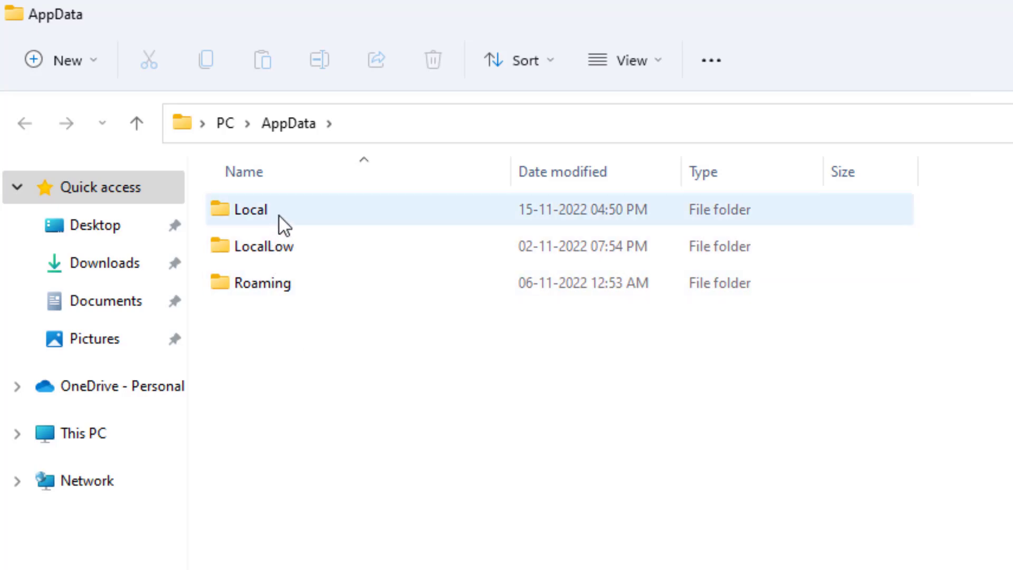
double_click(251, 209)
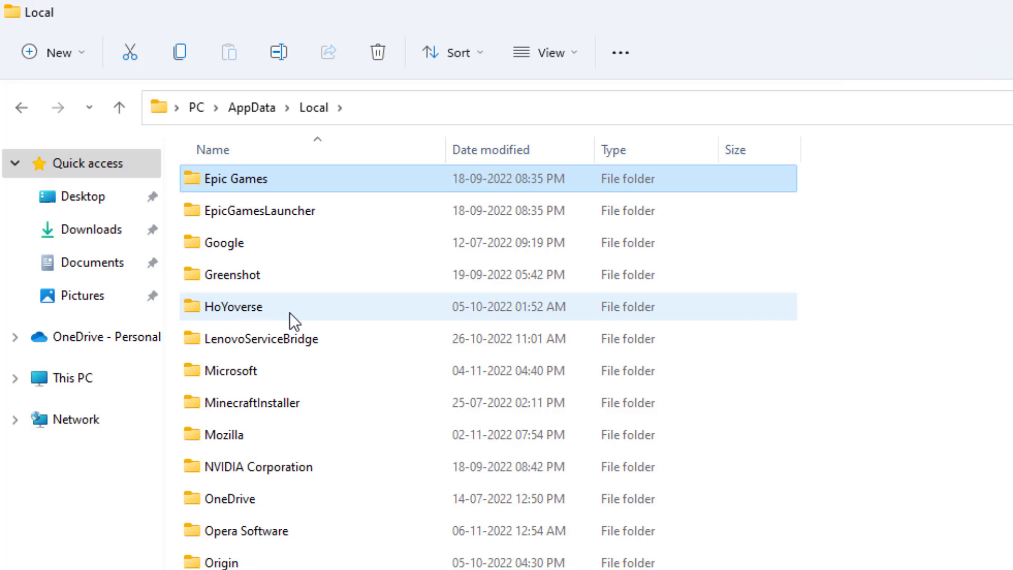
mouse_move(260, 212)
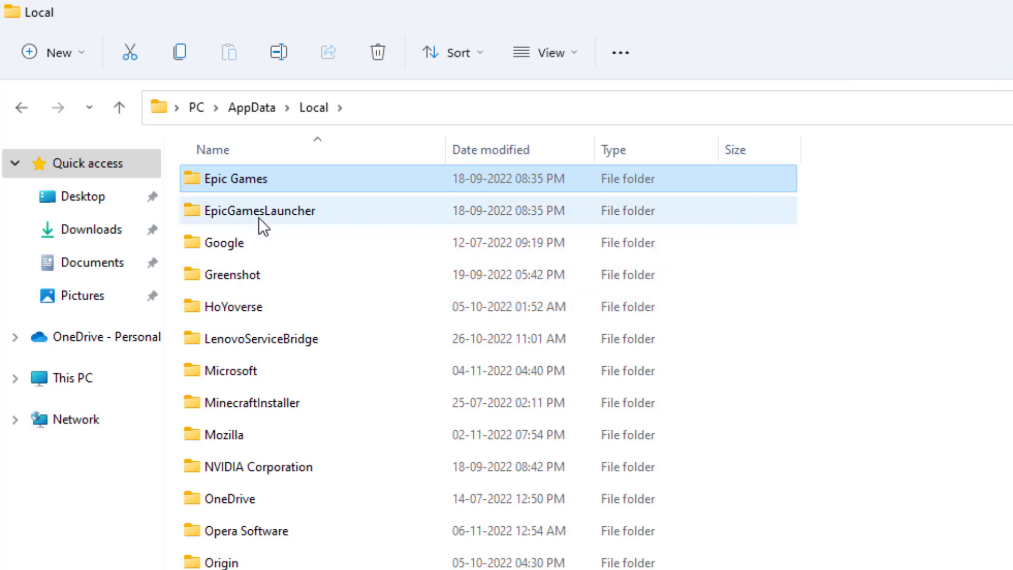
double_click(261, 211)
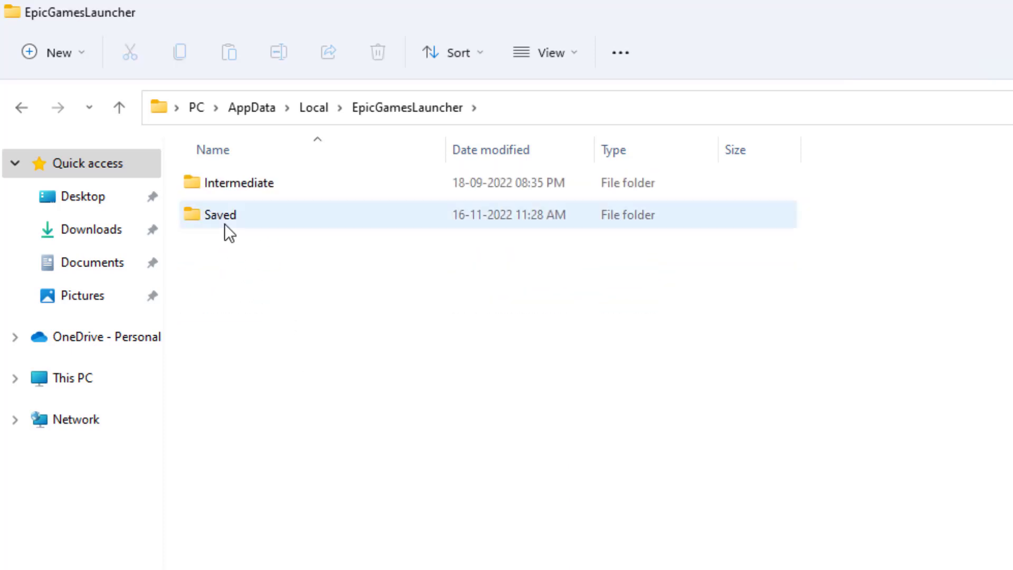
double_click(219, 215)
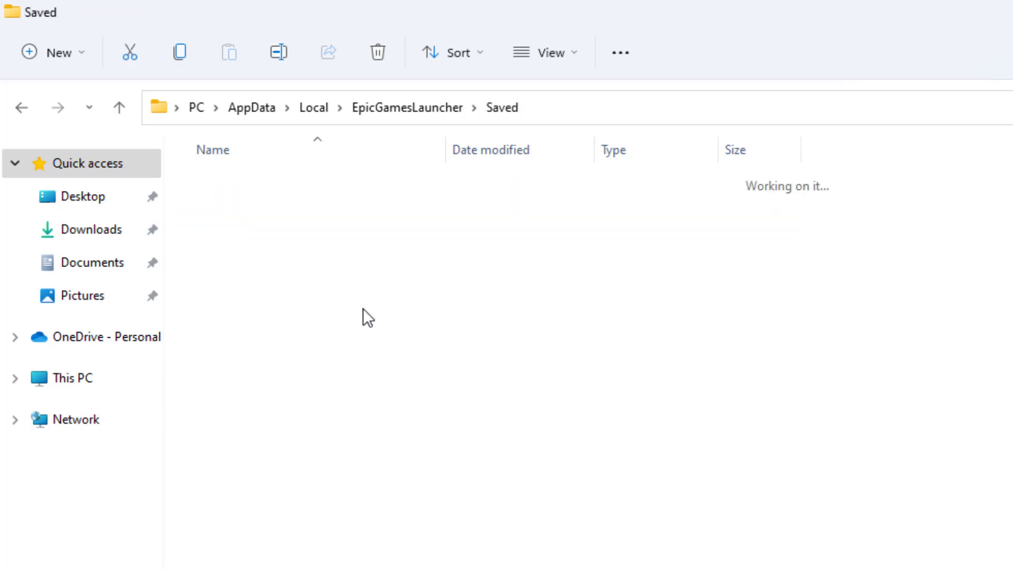
Select the Webcache_4147 folder in the Saved folder
left_click(249, 246)
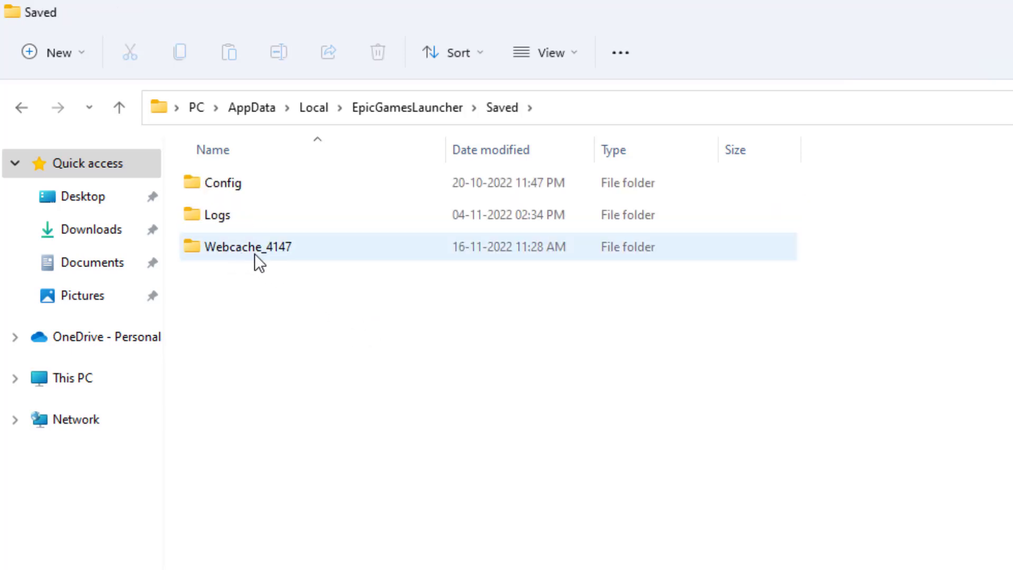
left_click(259, 246)
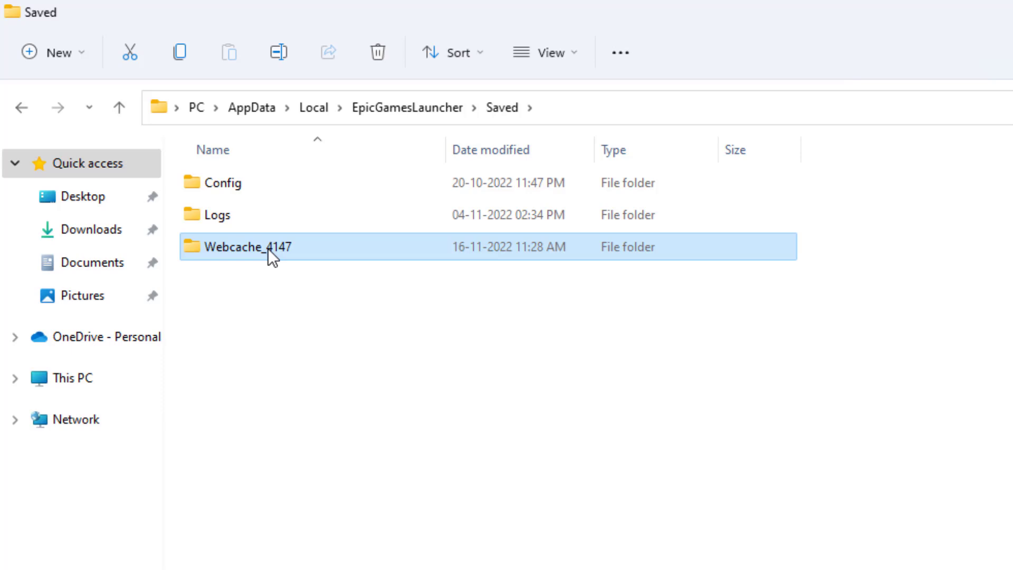
Delete the Webcache_4147 folder via its context menu and close File Explorer
right_click(271, 255)
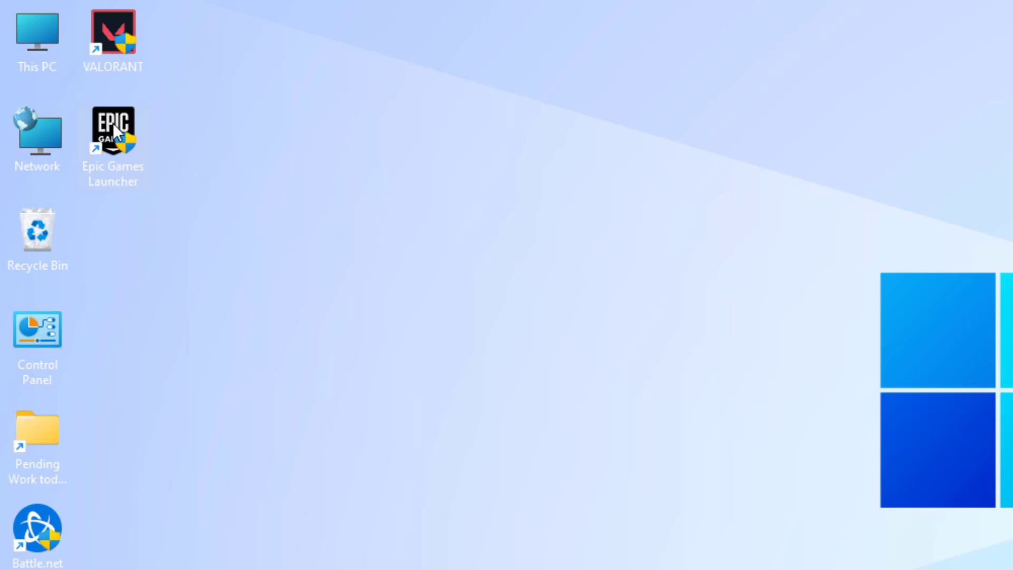
Set the Epic Games Launcher shortcut to run as administrator in its Compatibility properties
right_click(113, 126)
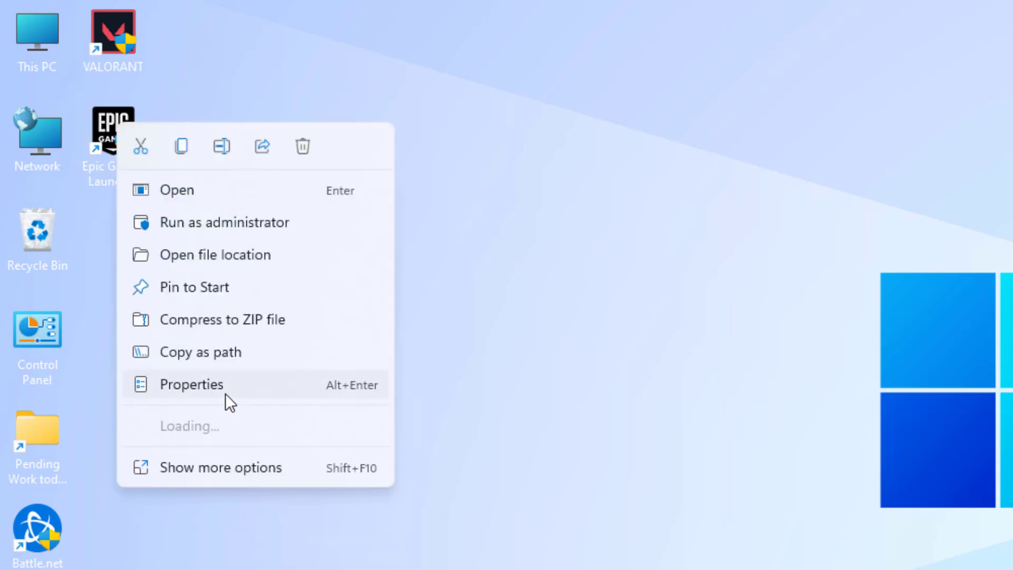
left_click(191, 384)
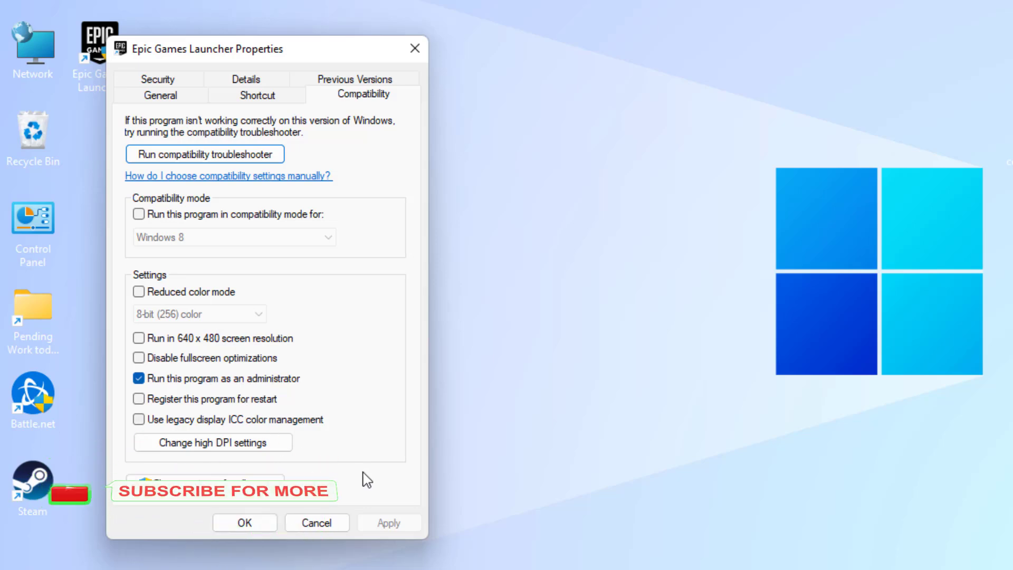
left_click(244, 523)
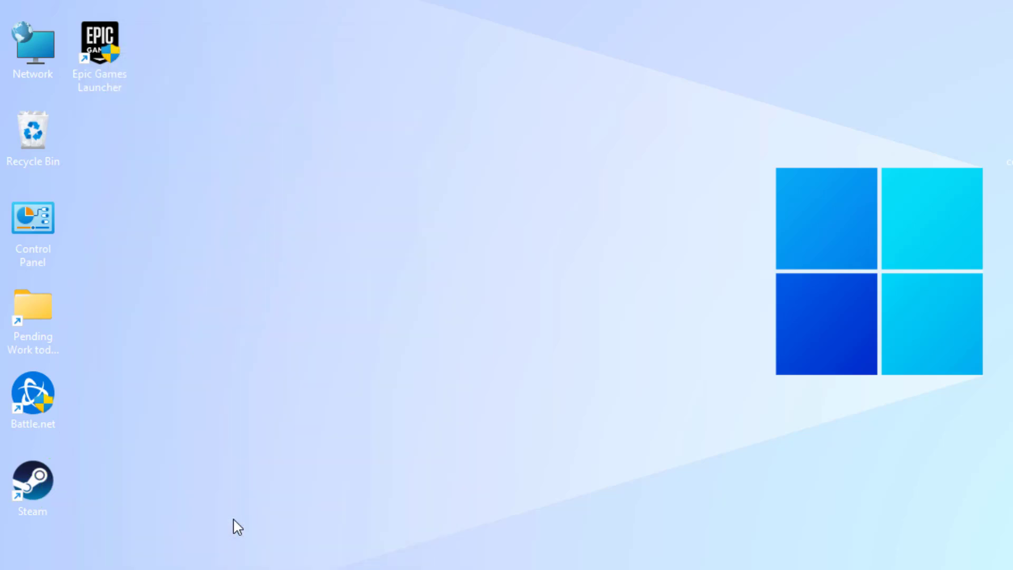
key("Alt+F4")
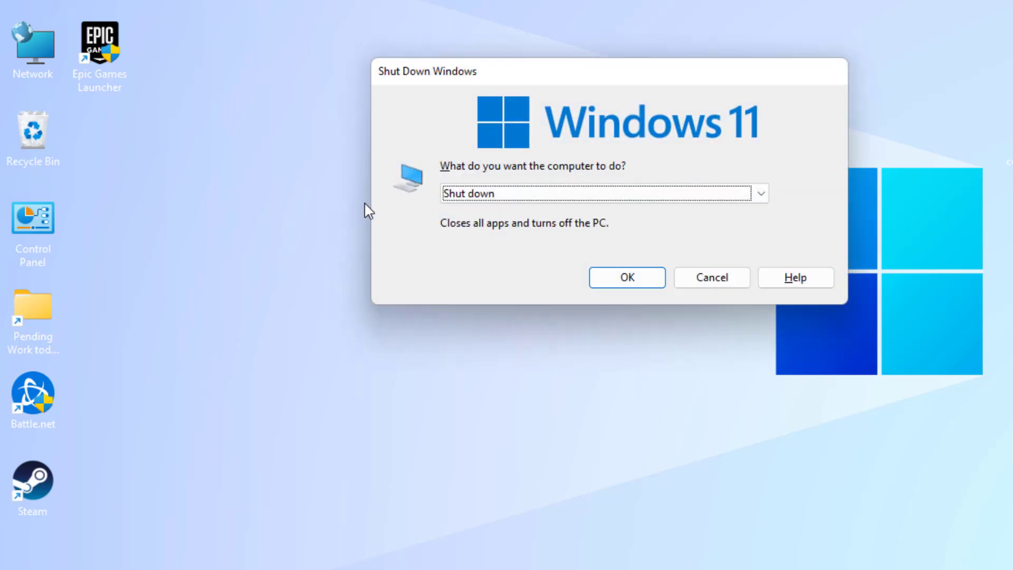
left_click(710, 277)
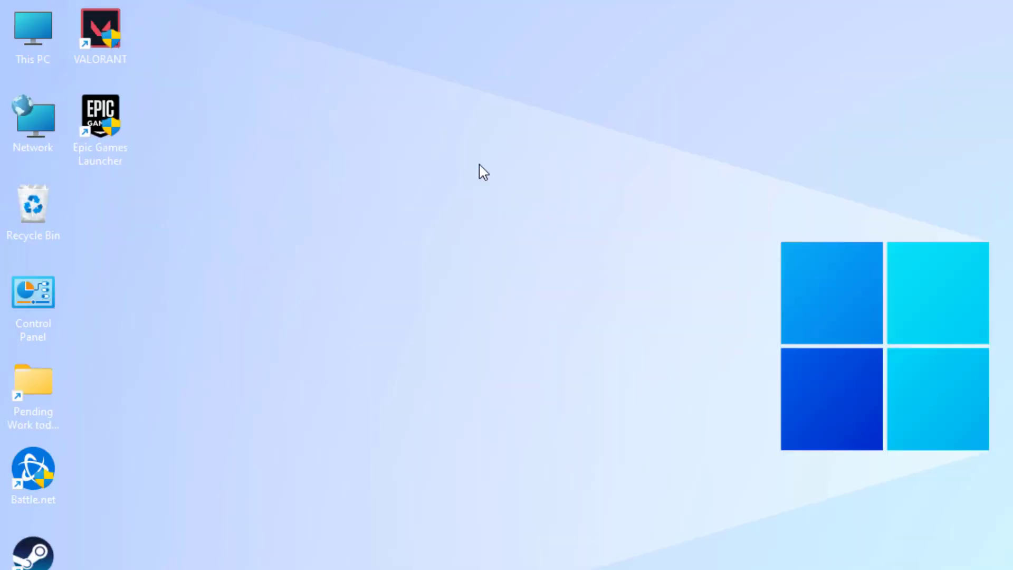
key("Alt+F4")
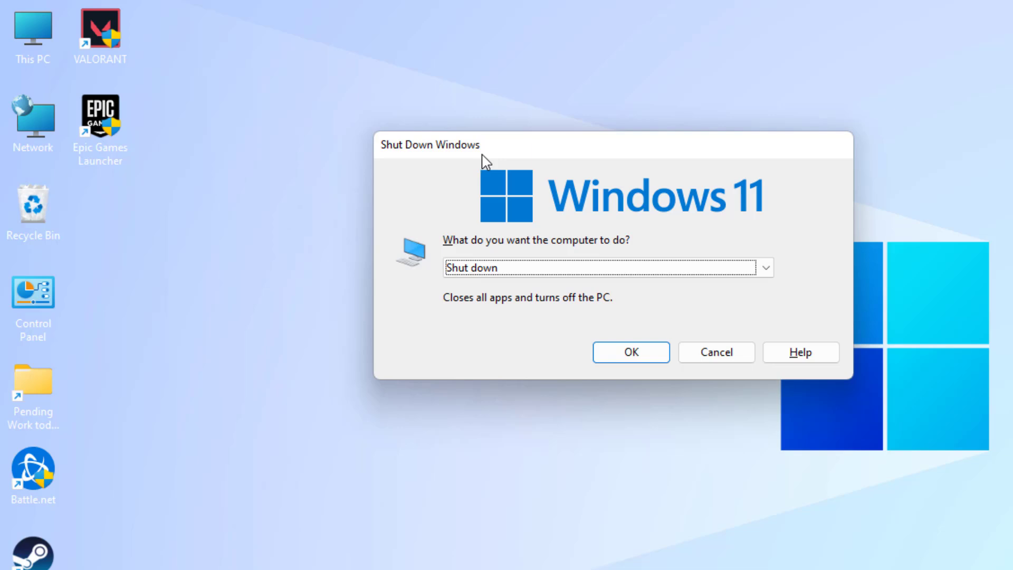
left_click(715, 353)
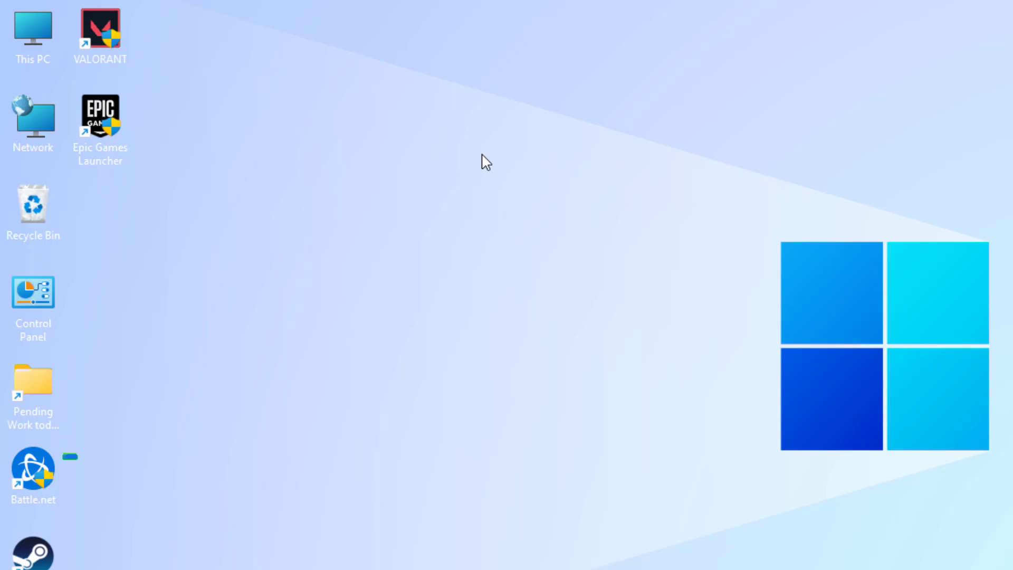